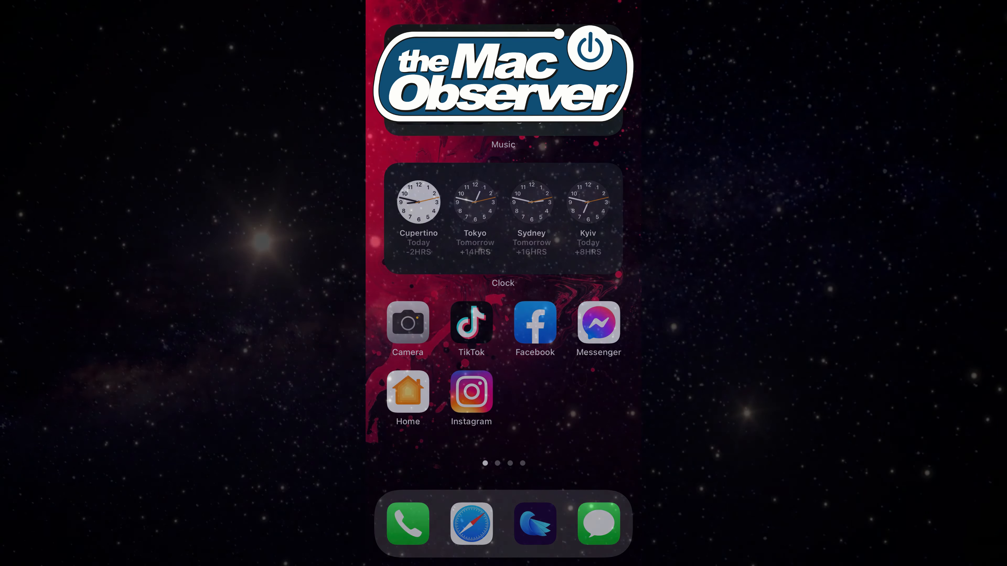
- Swipe to the home screen page holding the Volt, Shortcuts and Settings apps
{"action": "scroll", "scroll_direction": "left", "scroll_amount": 3}
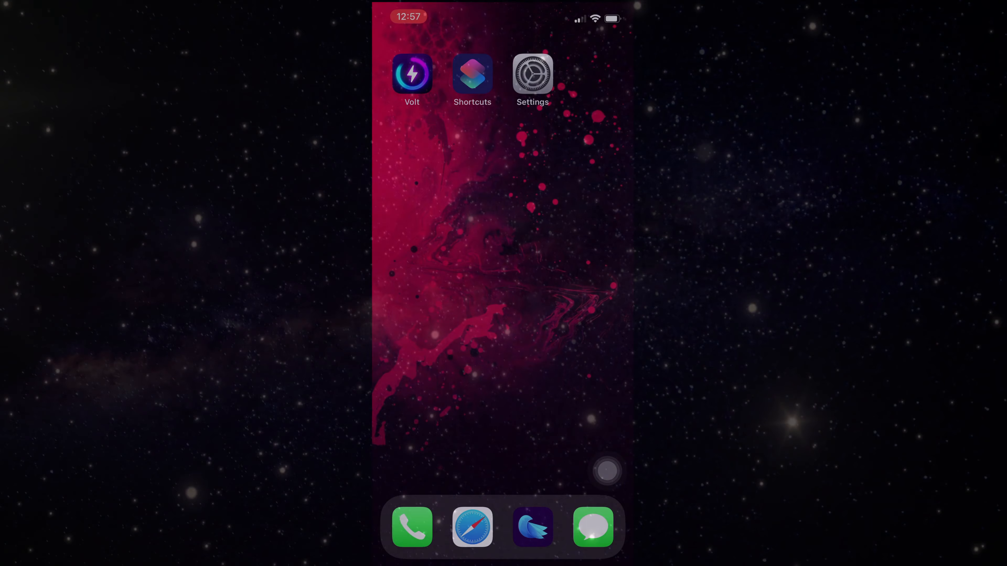
- Launch Volt to view the steampunk gauge charging animation with its battery percentage
{"action": "left_click", "coordinate": [412, 76]}
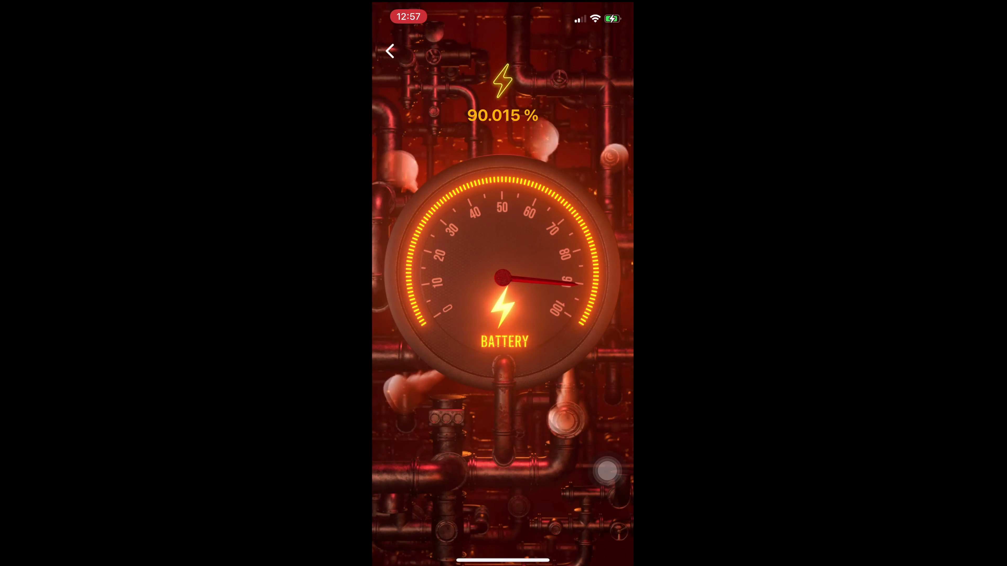
{"action": "left_click", "coordinate": [390, 51]}
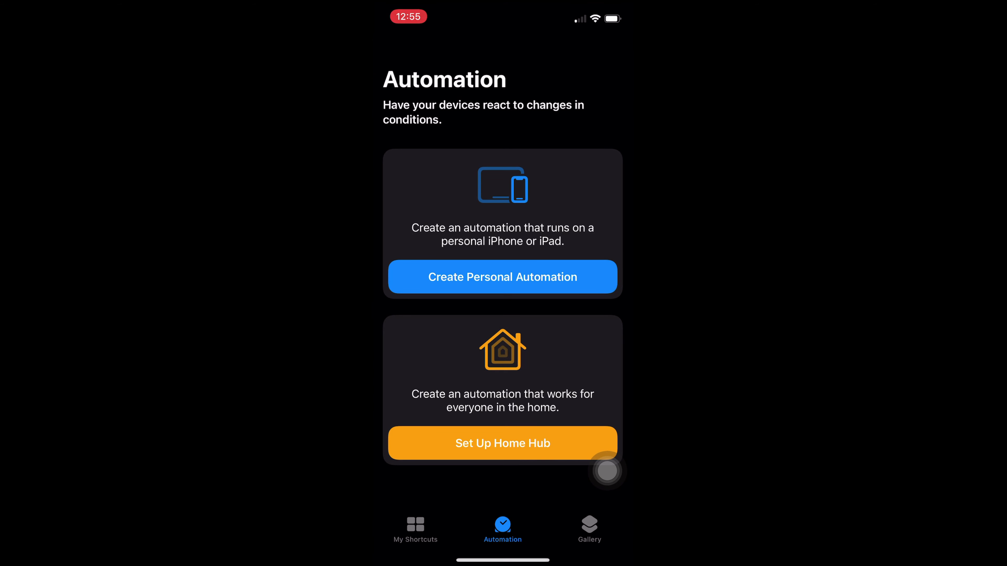
- Create a personal automation triggered by Charger Is Connected and proceed to its actions
{"action": "left_click", "coordinate": [502, 277]}
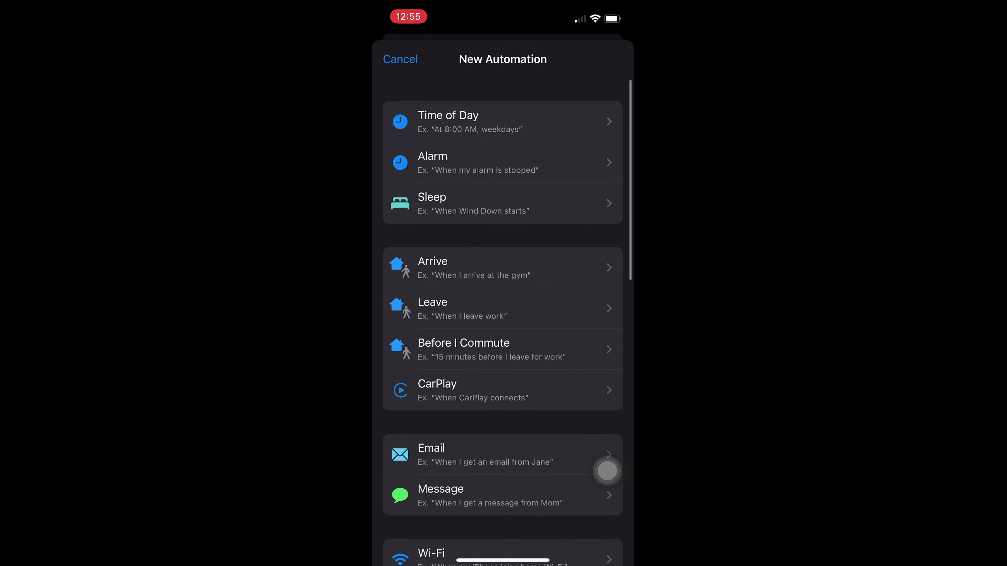
{"action": "scroll", "scroll_direction": "down", "scroll_amount": 3}
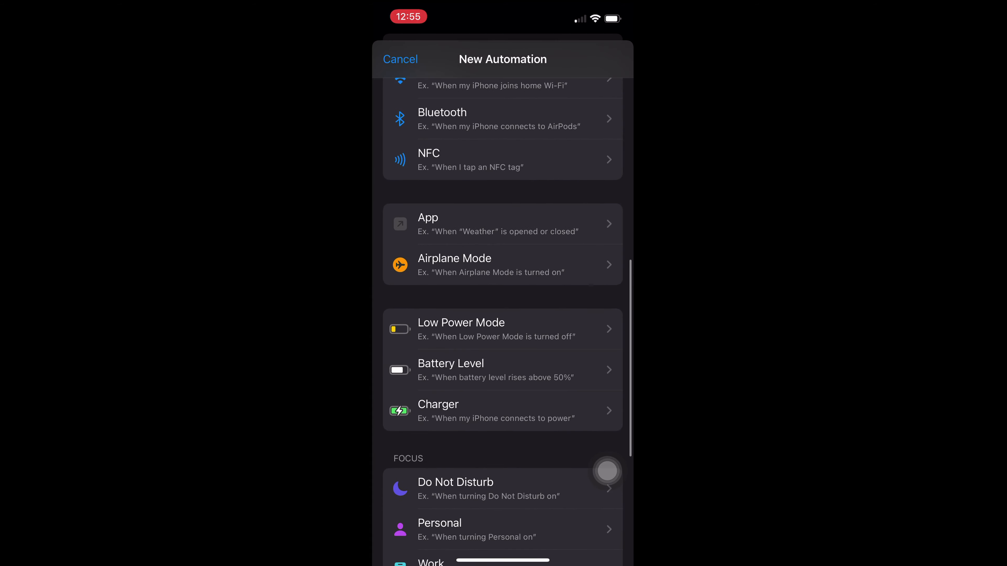
{"action": "left_click", "coordinate": [438, 411]}
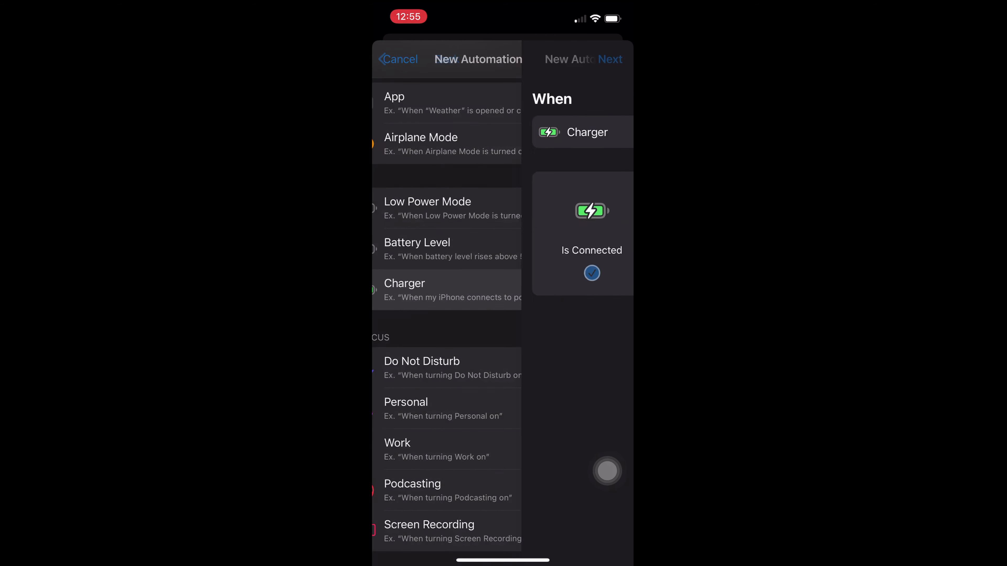
{"action": "left_click", "coordinate": [405, 283]}
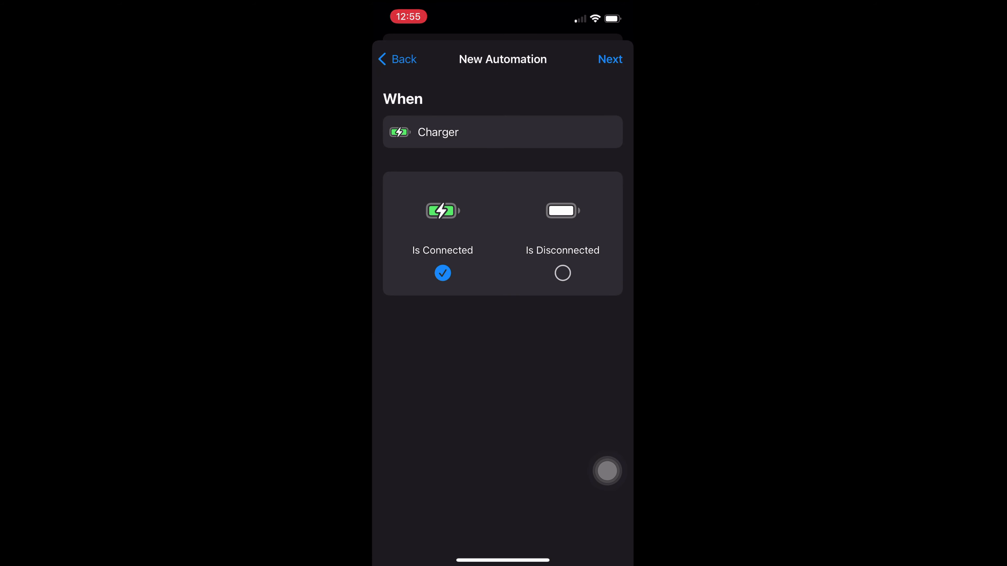
{"action": "left_click", "coordinate": [610, 60]}
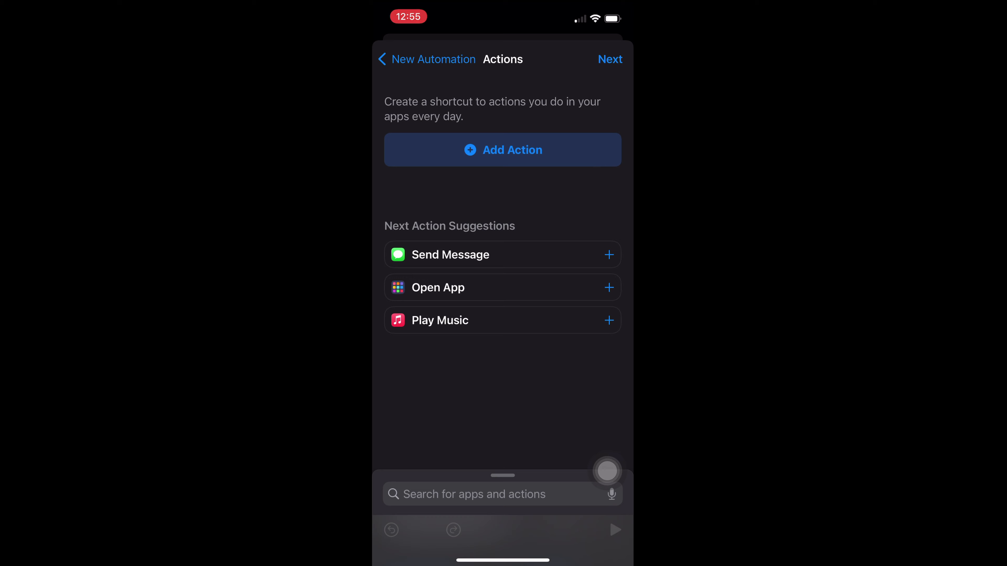
- Add Volt's Charging Effects action as the automation's step and continue to the summary
{"action": "left_click", "coordinate": [503, 150]}
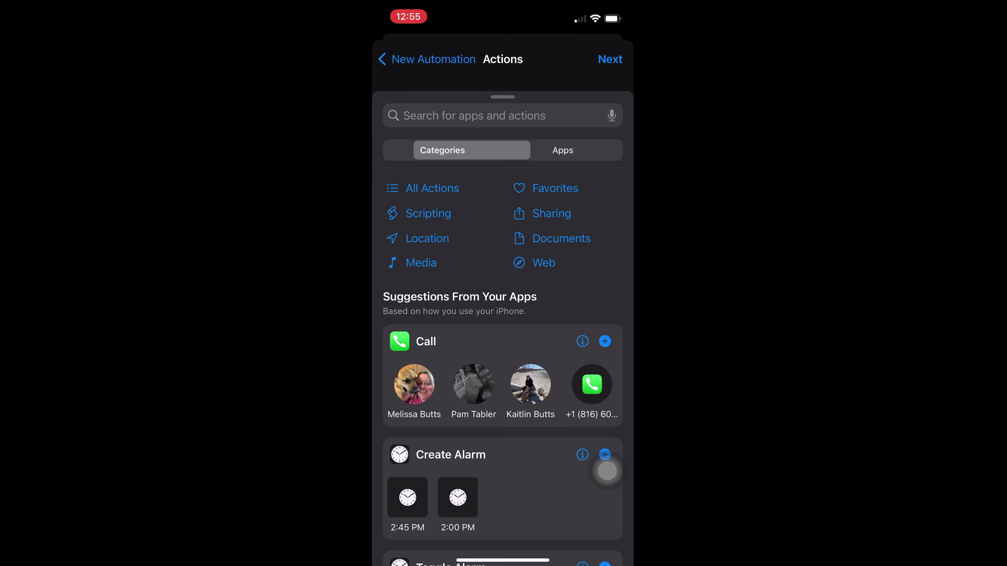
{"action": "left_click", "coordinate": [561, 149]}
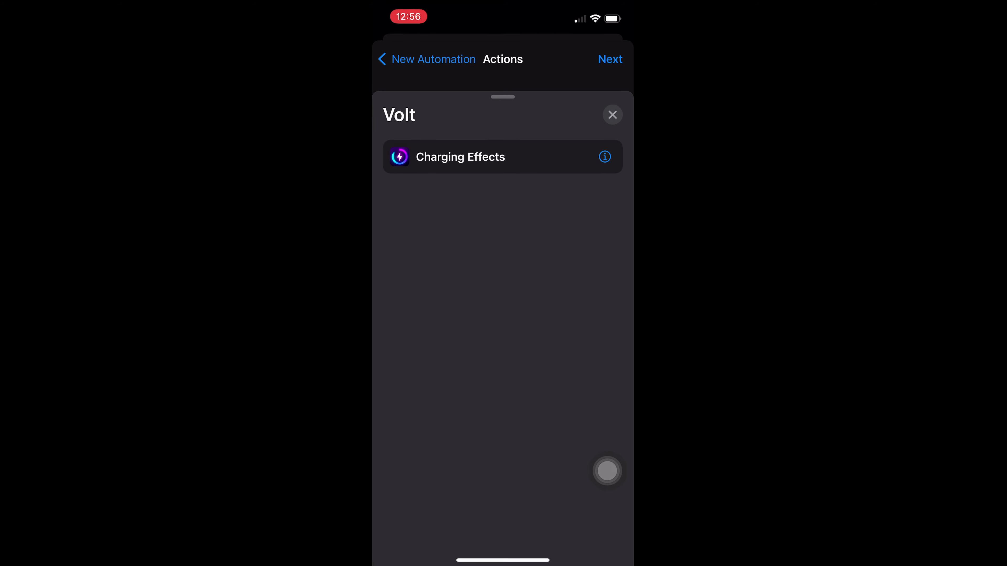
{"action": "left_click", "coordinate": [460, 157]}
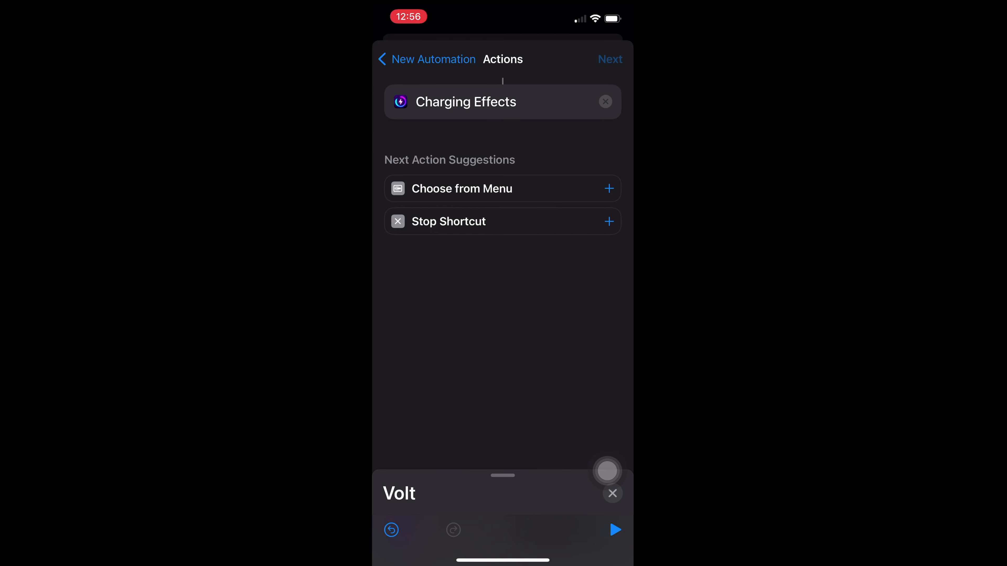
{"action": "left_click", "coordinate": [609, 59]}
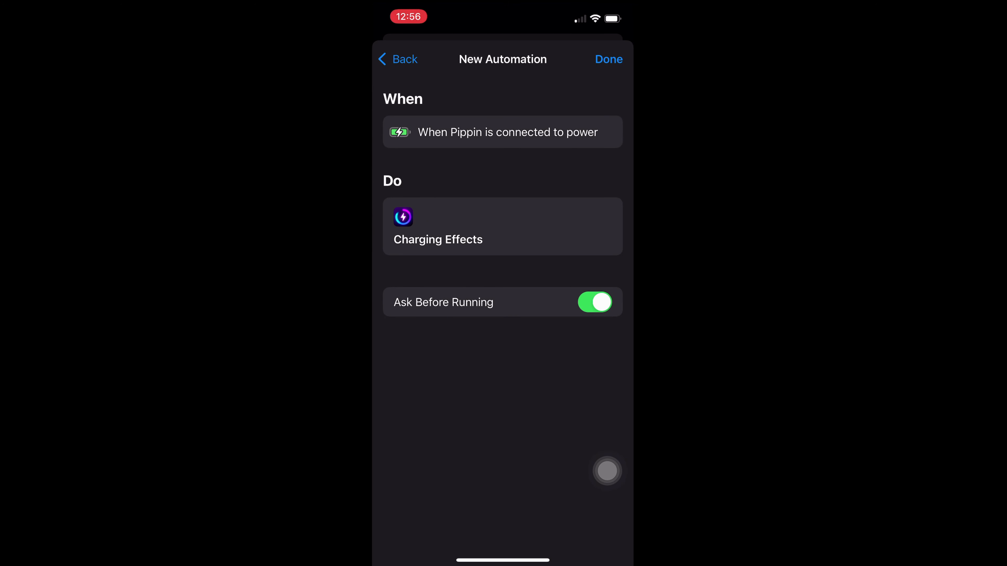
- Turn off Ask Before Running and save the charger automation
{"action": "left_click", "coordinate": [594, 302]}
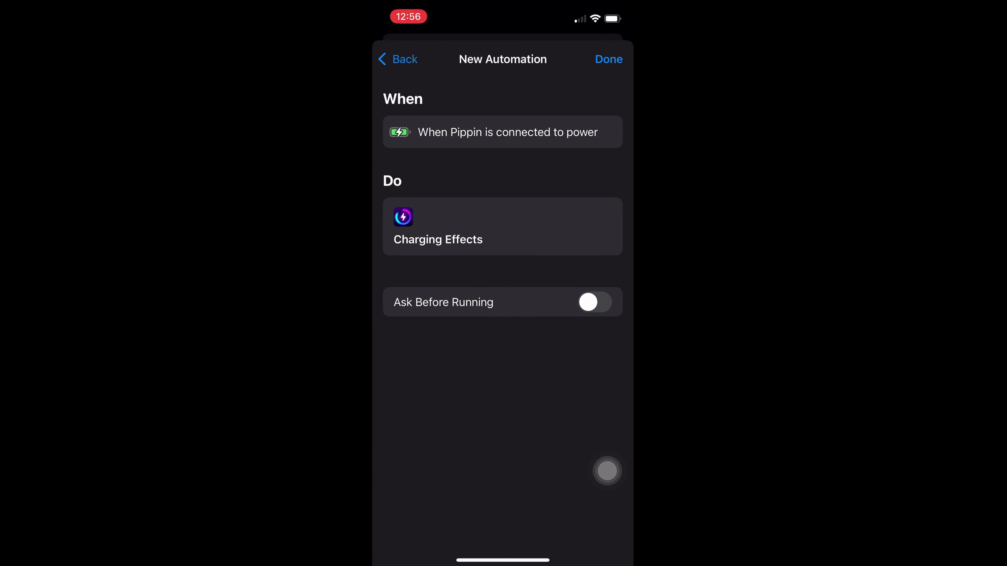
{"action": "left_click", "coordinate": [607, 59]}
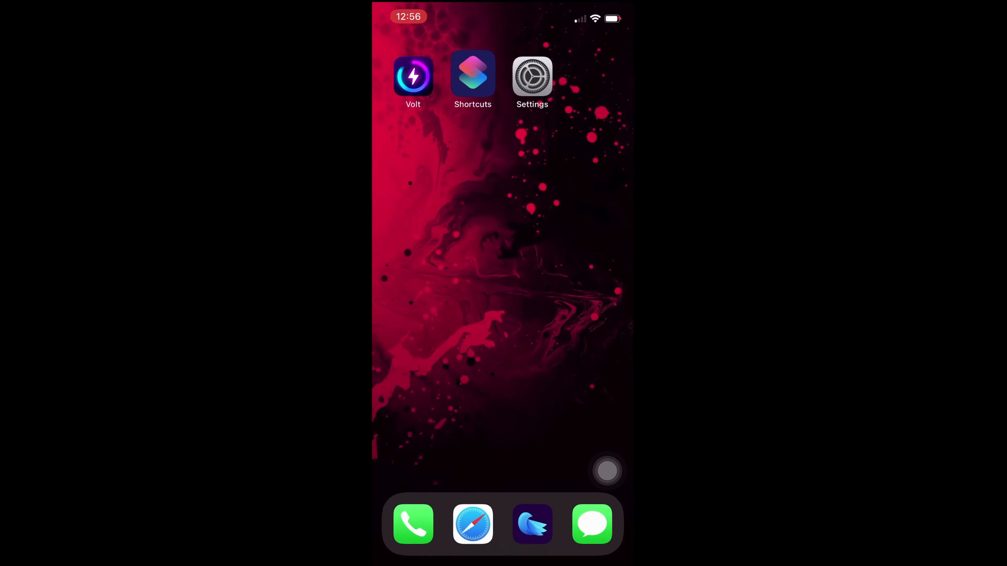
- Launch Volt and choose the purple spark as the fuel gauge's progress icon
{"action": "left_click", "coordinate": [412, 73]}
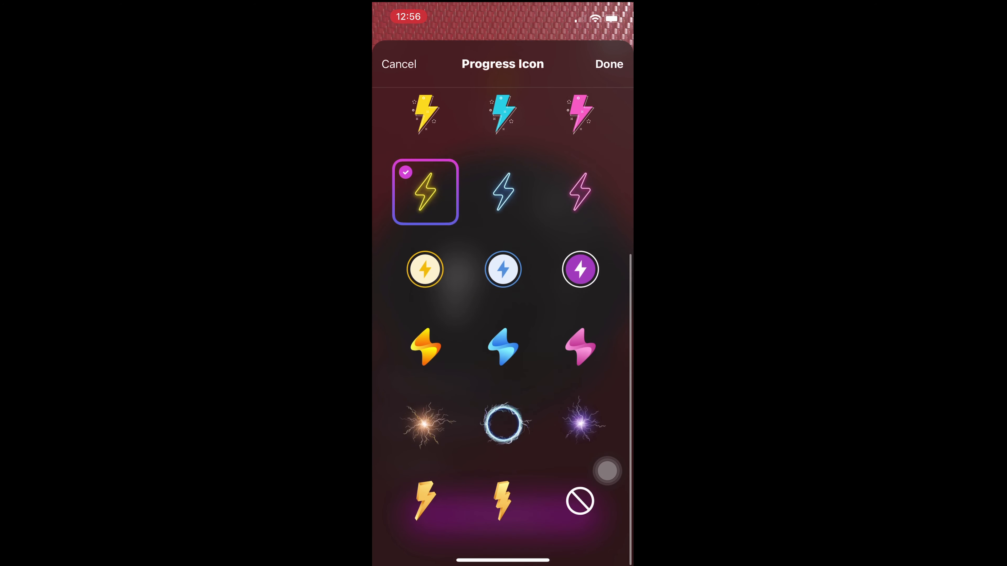
{"action": "left_click", "coordinate": [608, 64]}
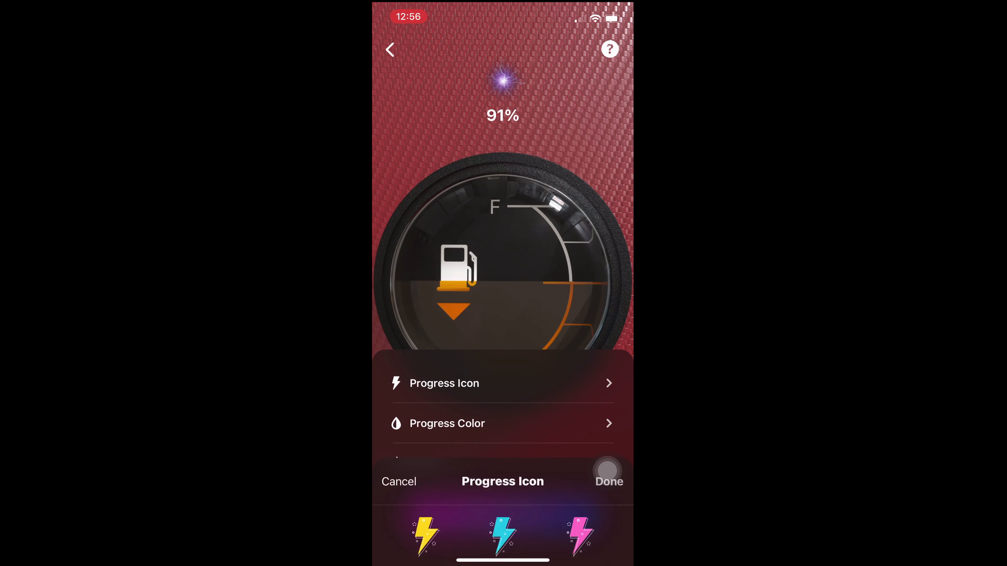
- Try Citrine and Evening Pink progress colours and the Ahaha! sound, discarding each trial
{"action": "left_click", "coordinate": [447, 423]}
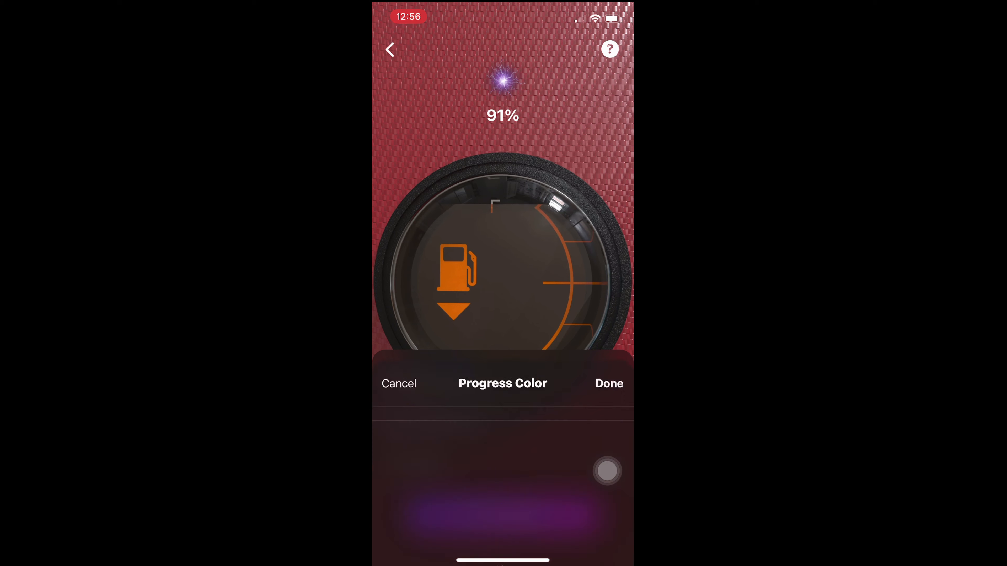
{"action": "scroll", "scroll_direction": "up", "scroll_amount": 3}
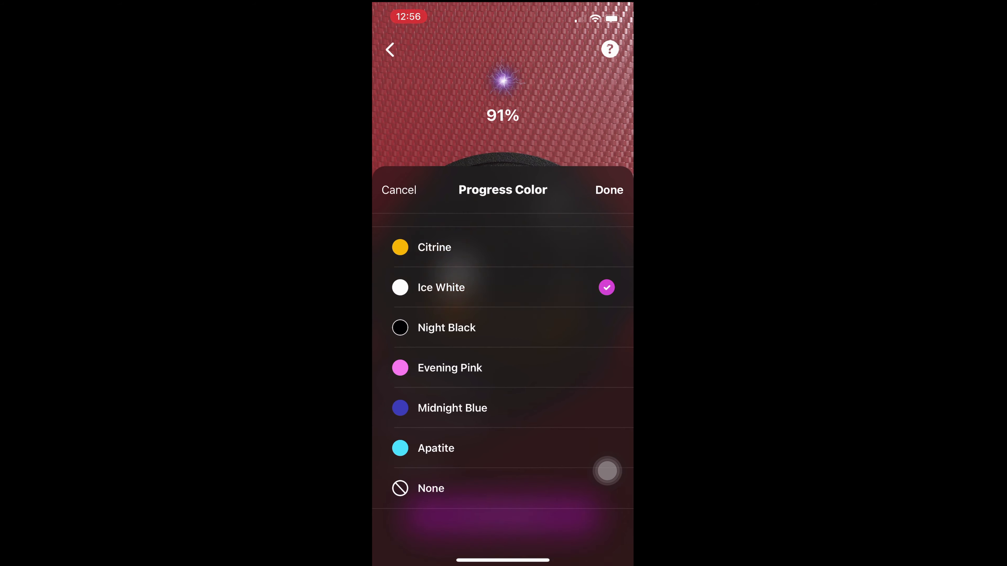
{"action": "left_click", "coordinate": [435, 246]}
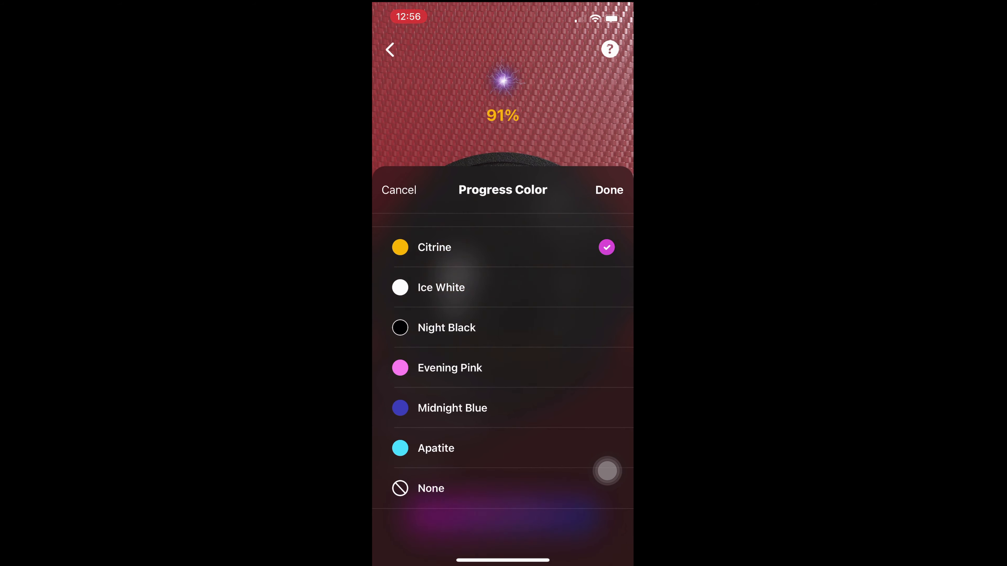
{"action": "left_click", "coordinate": [449, 368]}
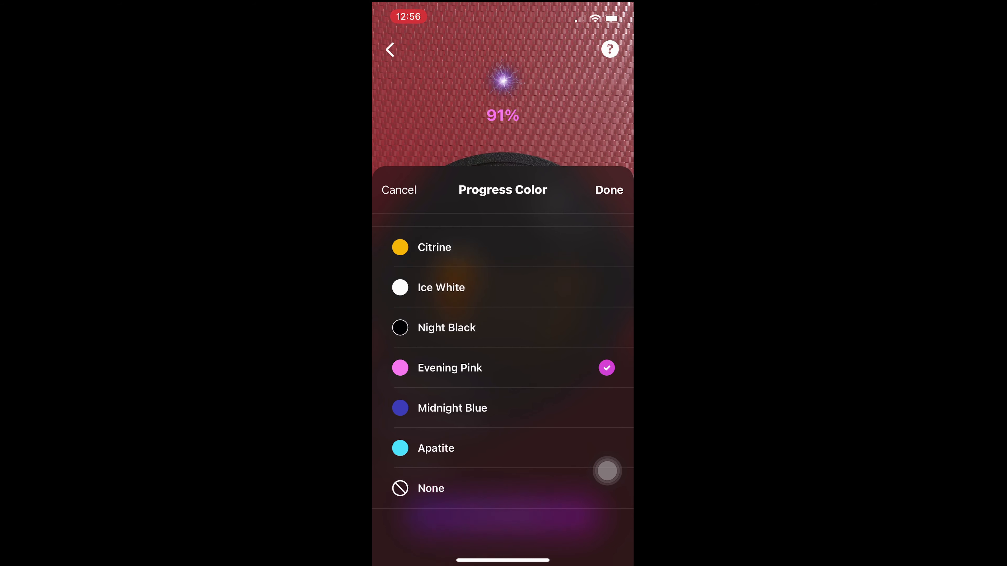
{"action": "left_click", "coordinate": [441, 287]}
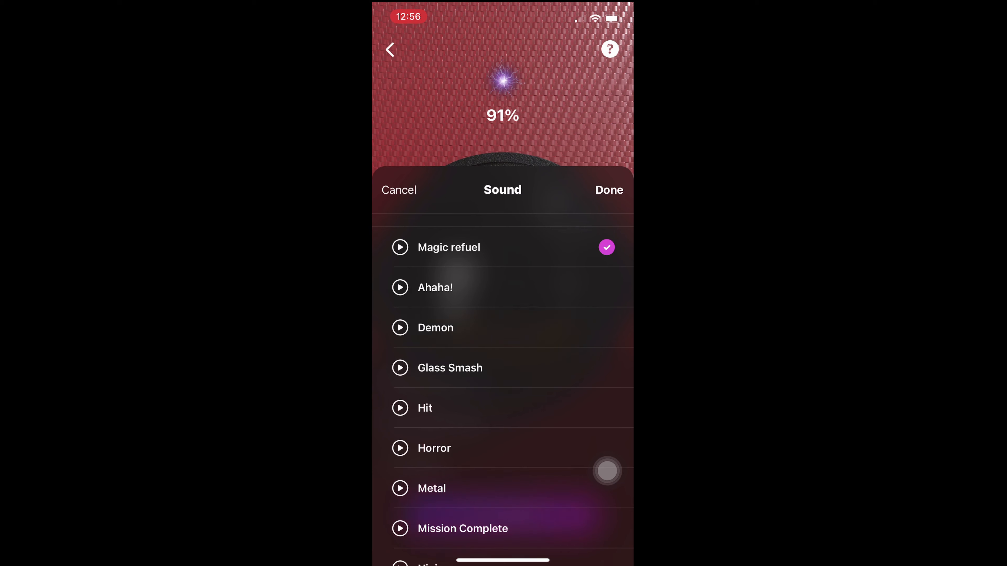
{"action": "left_click", "coordinate": [434, 286]}
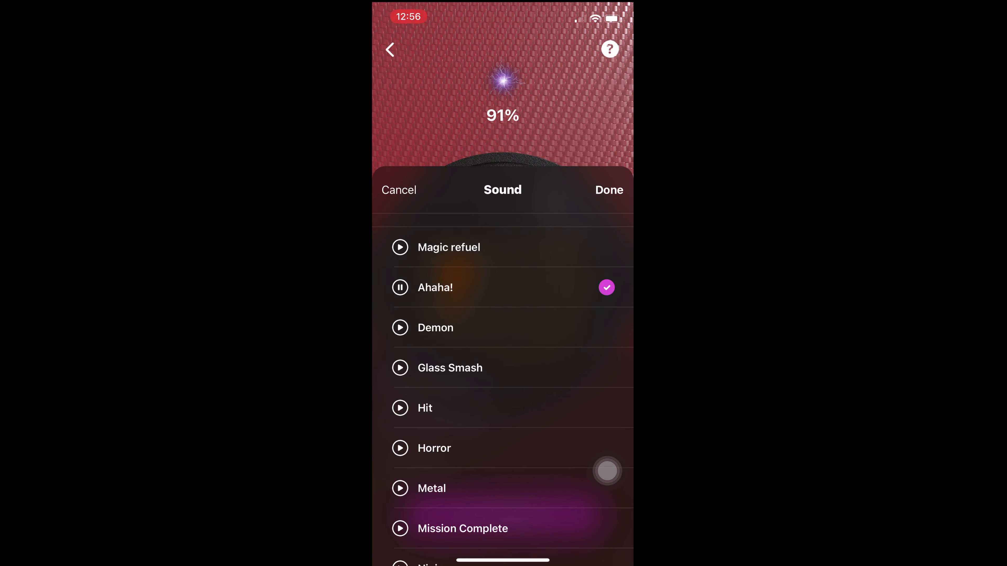
{"action": "left_click", "coordinate": [449, 247]}
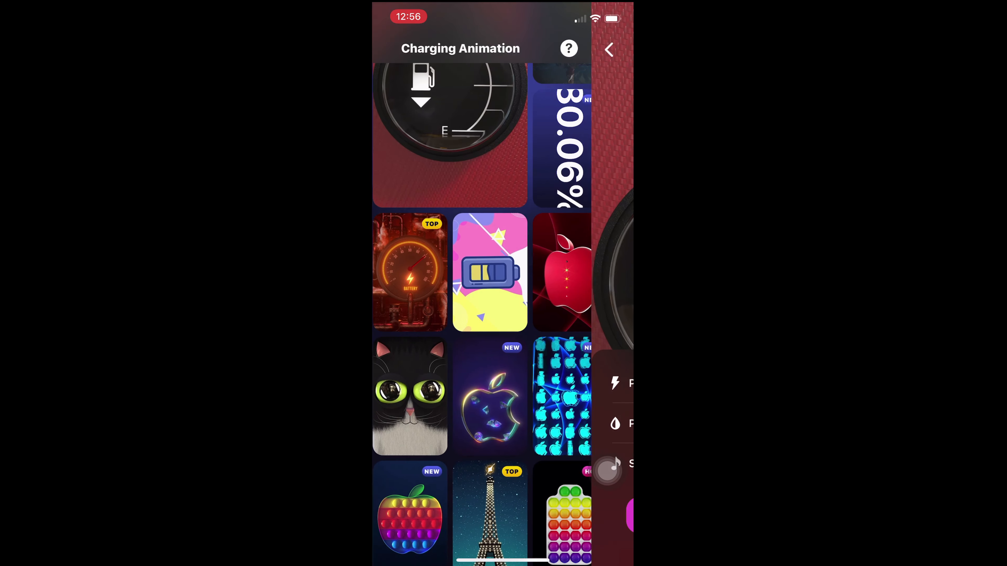
- Set the steampunk battery gauge with the Demon sound as the charging animation and watch it play
{"action": "left_click", "coordinate": [410, 271]}
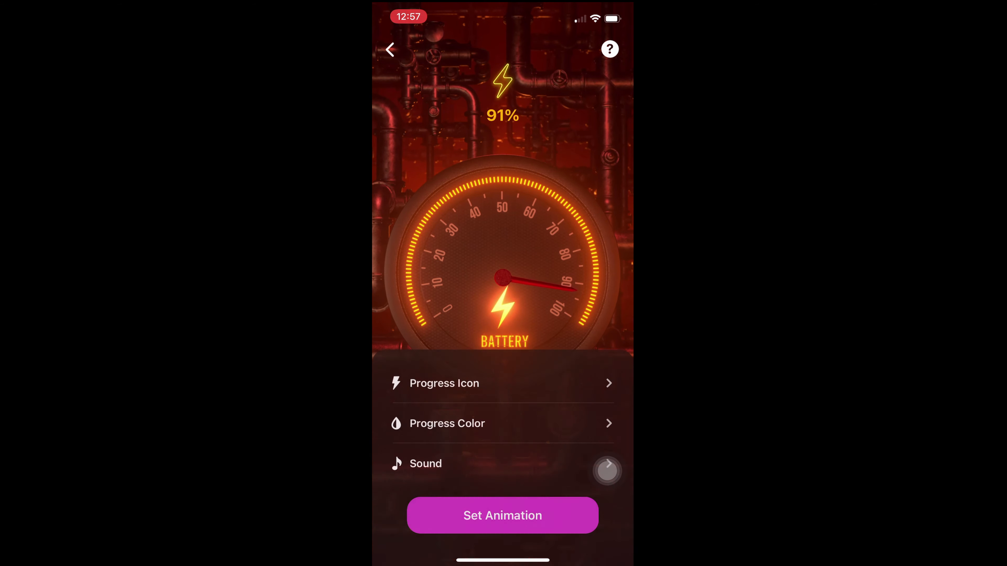
{"action": "left_click", "coordinate": [425, 463]}
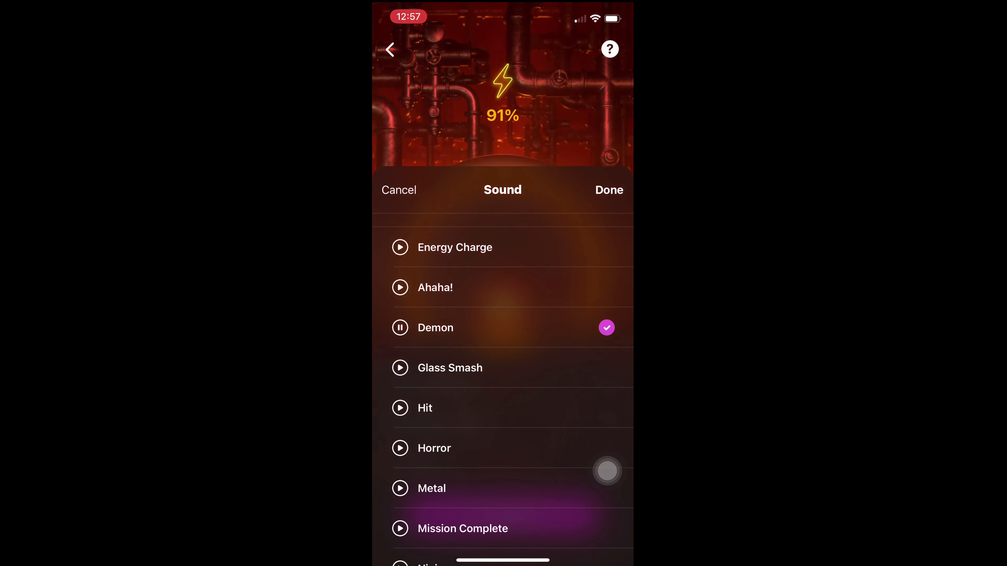
{"action": "left_click", "coordinate": [607, 190]}
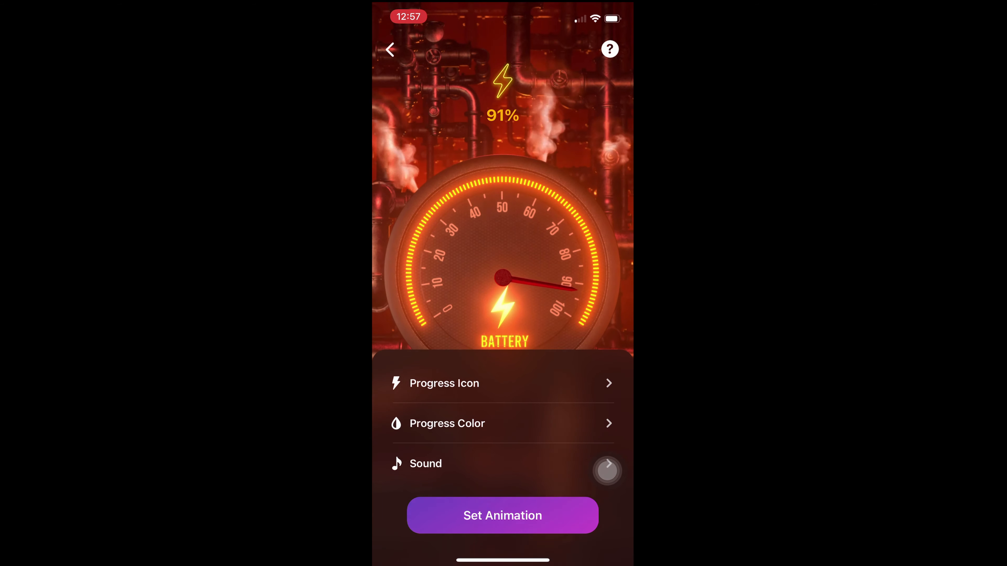
{"action": "left_click", "coordinate": [502, 515]}
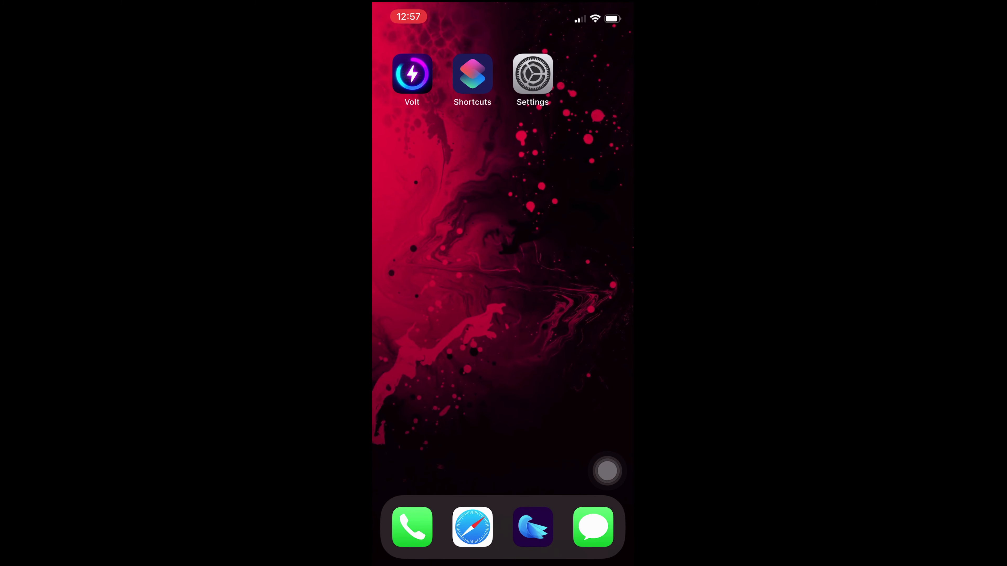
{"action": "left_click", "coordinate": [411, 72]}
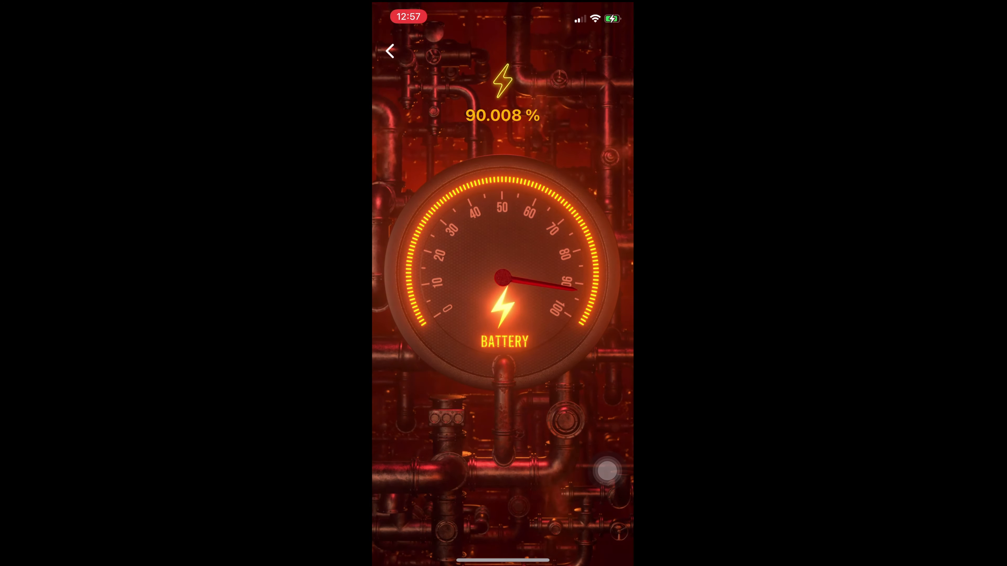